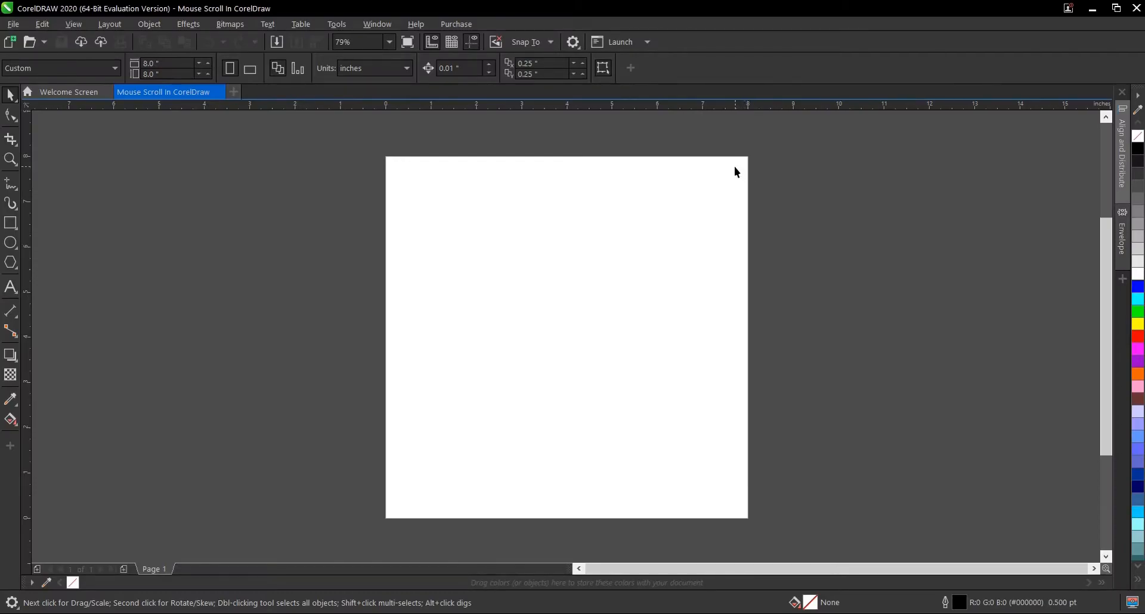
{"action": "mouse_move", "coordinate": [731, 174]}
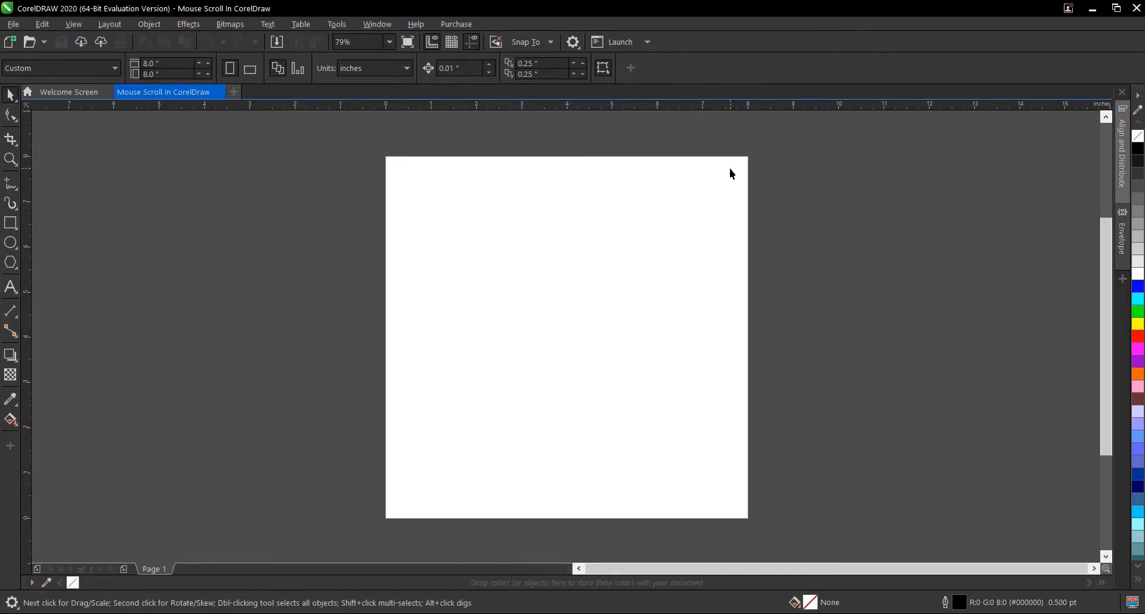
{"action": "mouse_move", "coordinate": [724, 177]}
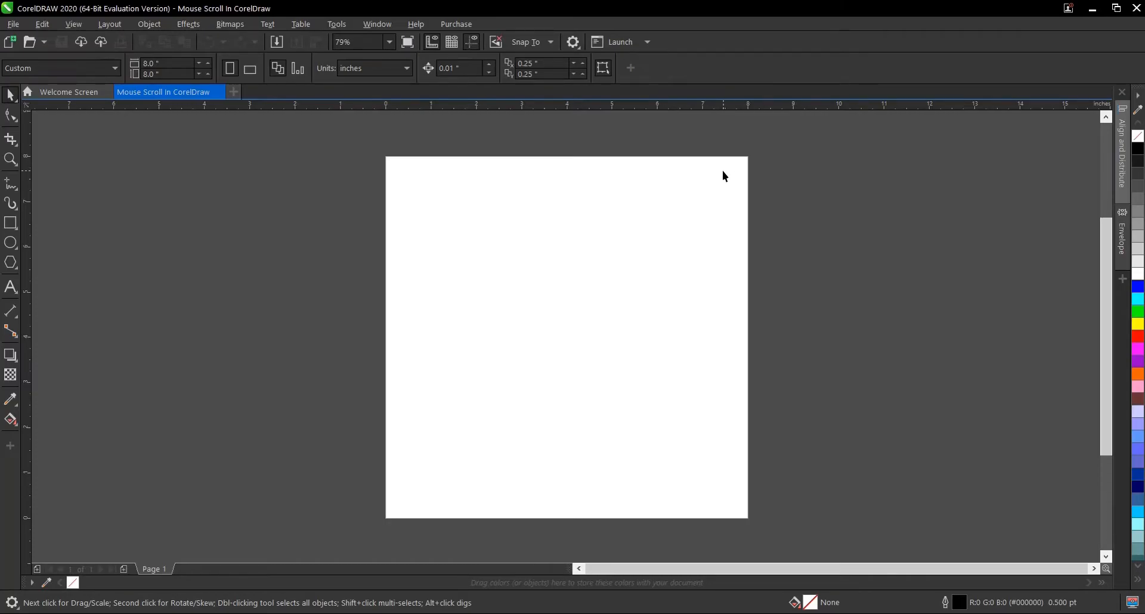
{"action": "mouse_move", "coordinate": [721, 177]}
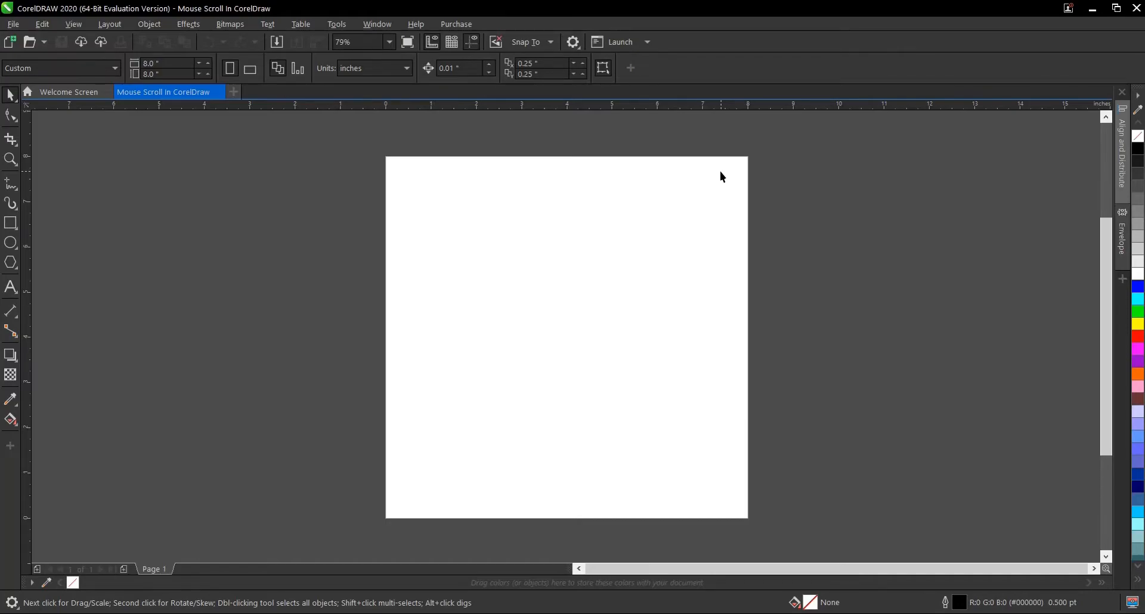
{"action": "mouse_move", "coordinate": [721, 212]}
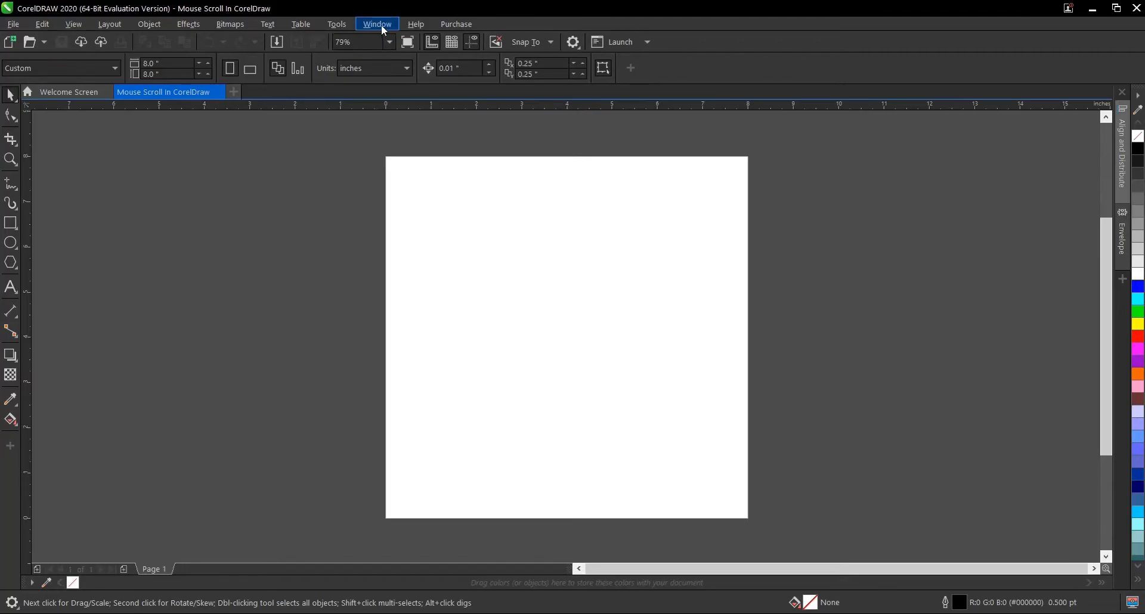
Reach the Display page of the CorelDRAW Options dialog via the Tools menu
{"action": "left_click", "coordinate": [336, 24]}
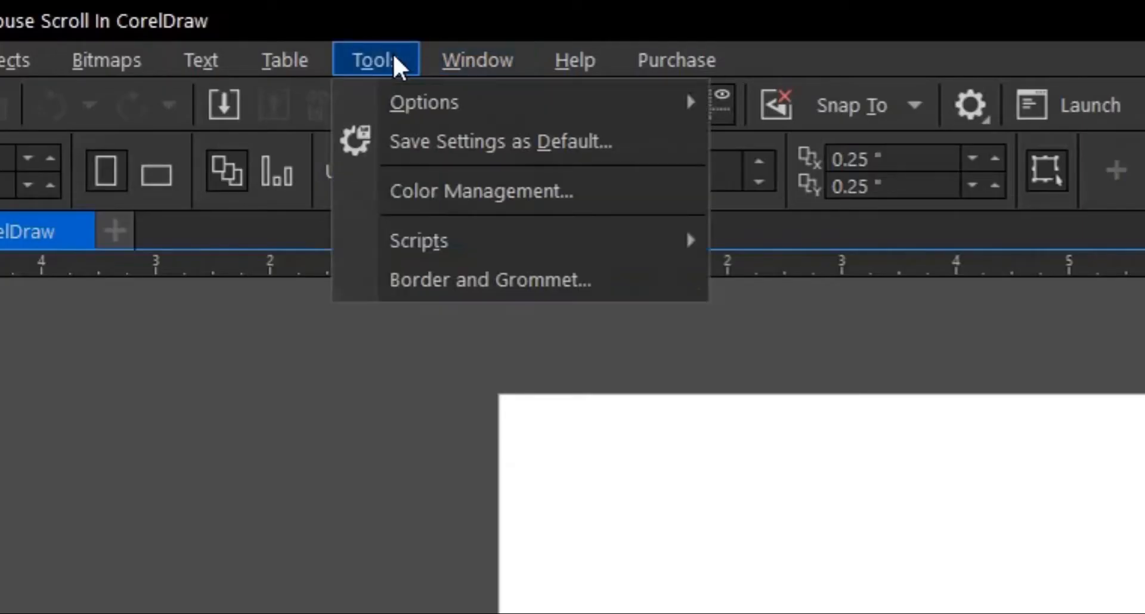
{"action": "mouse_move", "coordinate": [424, 101]}
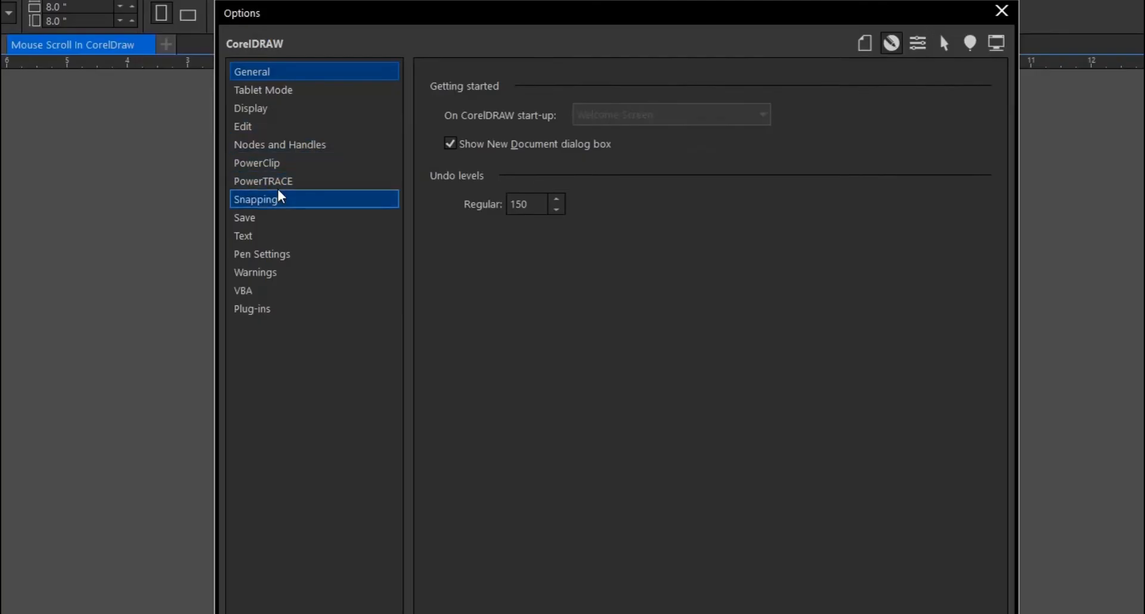
{"action": "left_click", "coordinate": [250, 108]}
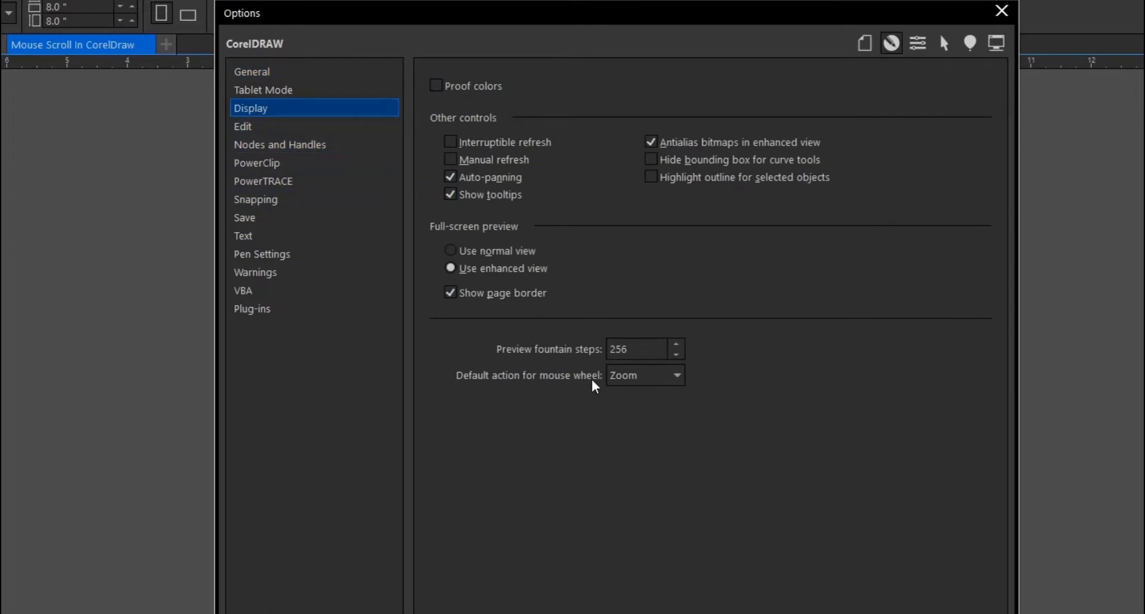
Set 'Default action for mouse wheel' to Scroll and confirm with OK
{"action": "left_click", "coordinate": [645, 376]}
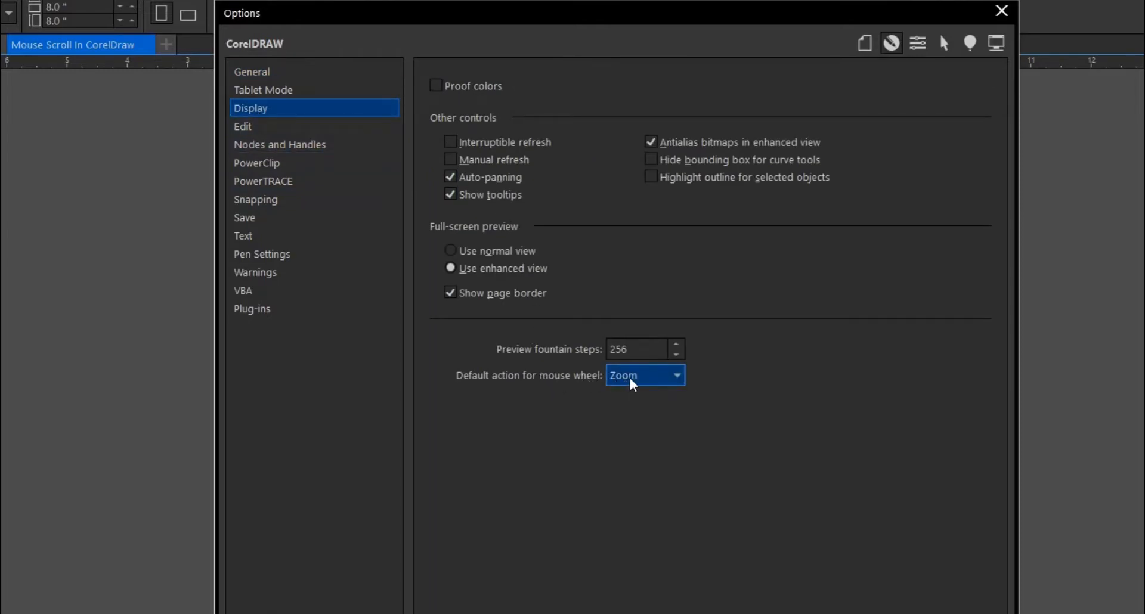
{"action": "left_click", "coordinate": [644, 374]}
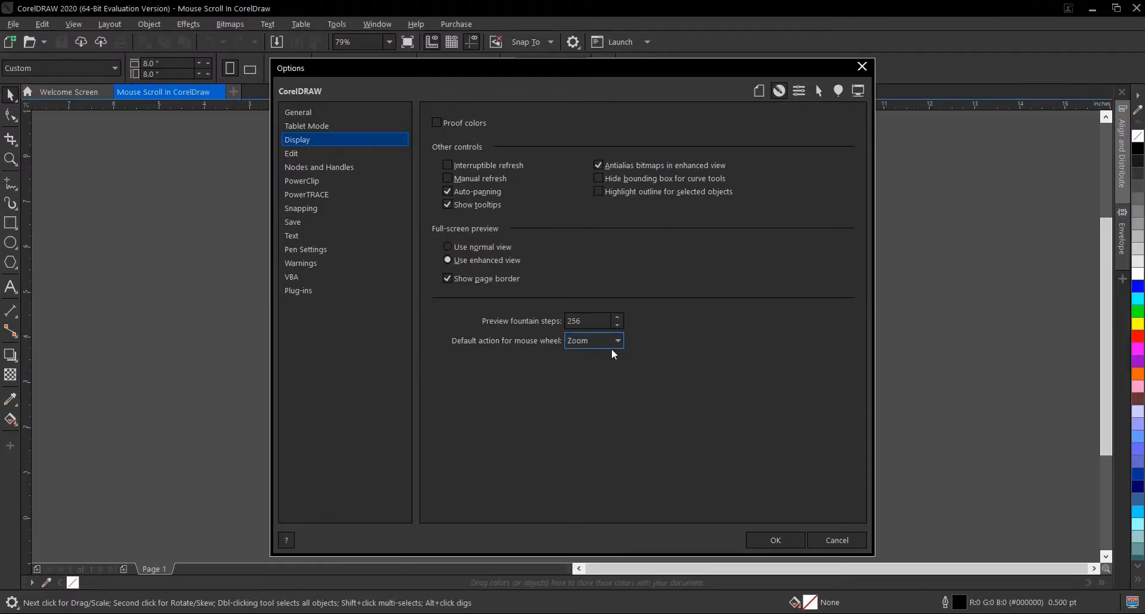
{"action": "left_click", "coordinate": [594, 340]}
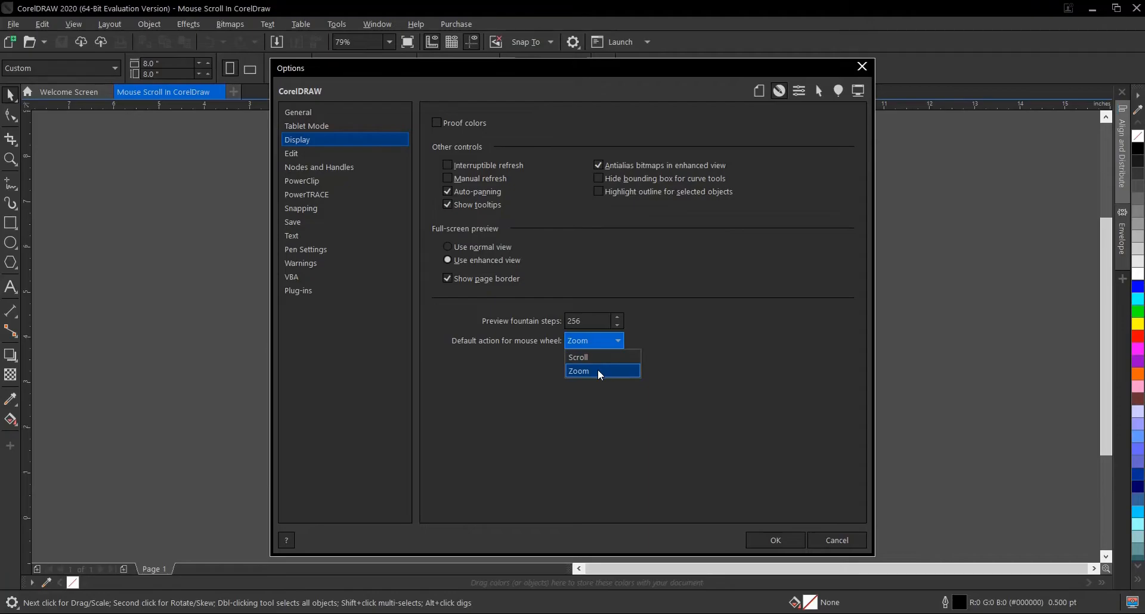
{"action": "left_click", "coordinate": [578, 357]}
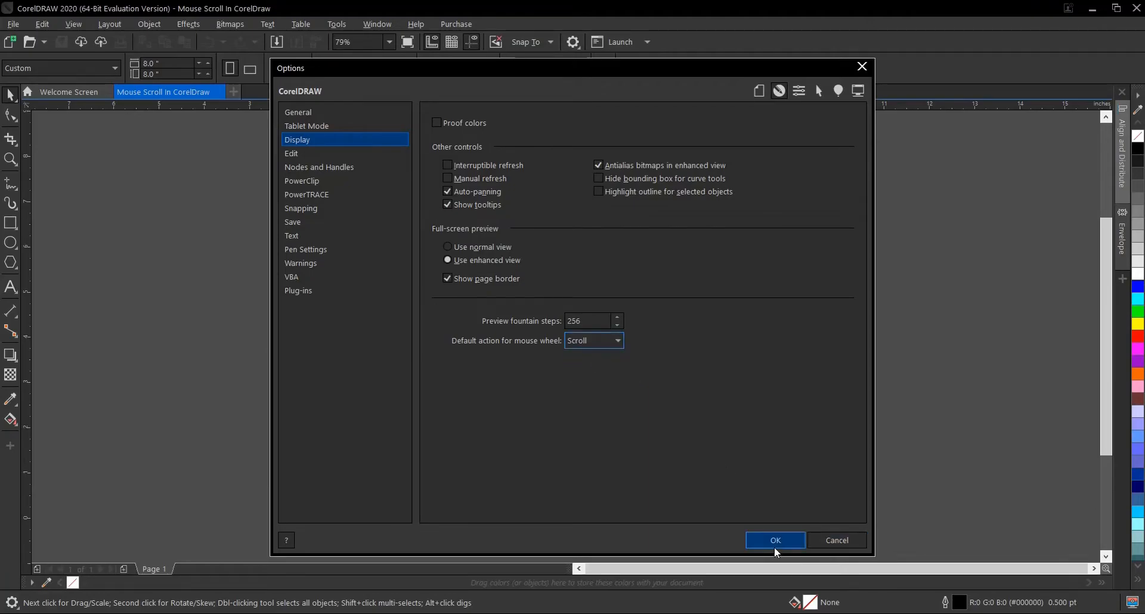
{"action": "left_click", "coordinate": [774, 541]}
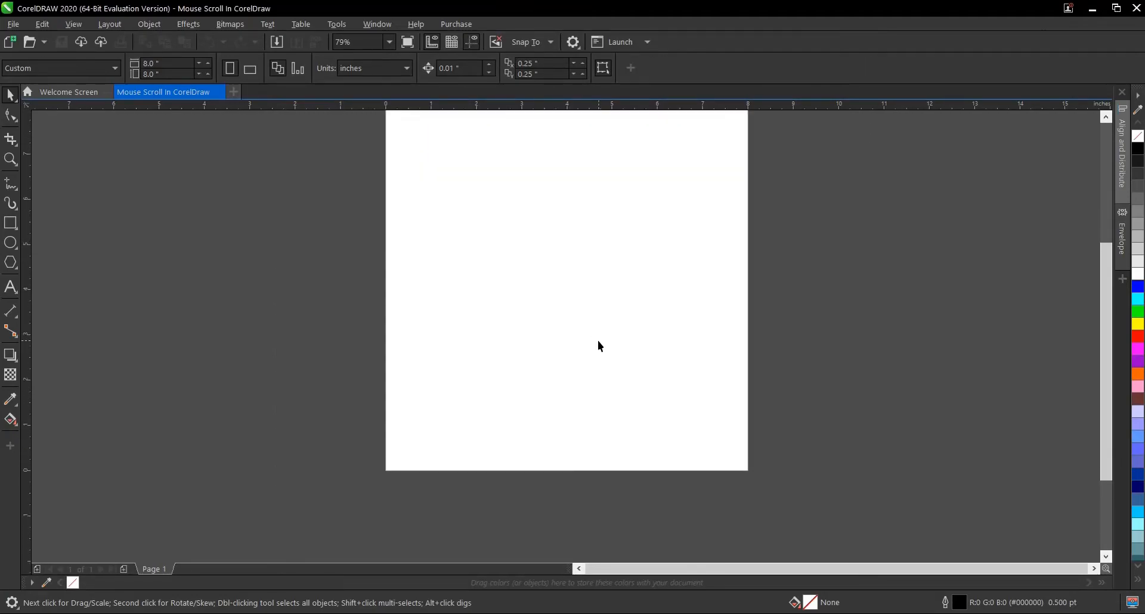
Test wheel scrolling on the page, then restore the mouse wheel action to Zoom and confirm
{"action": "scroll", "scroll_direction": "down", "scroll_amount": 3}
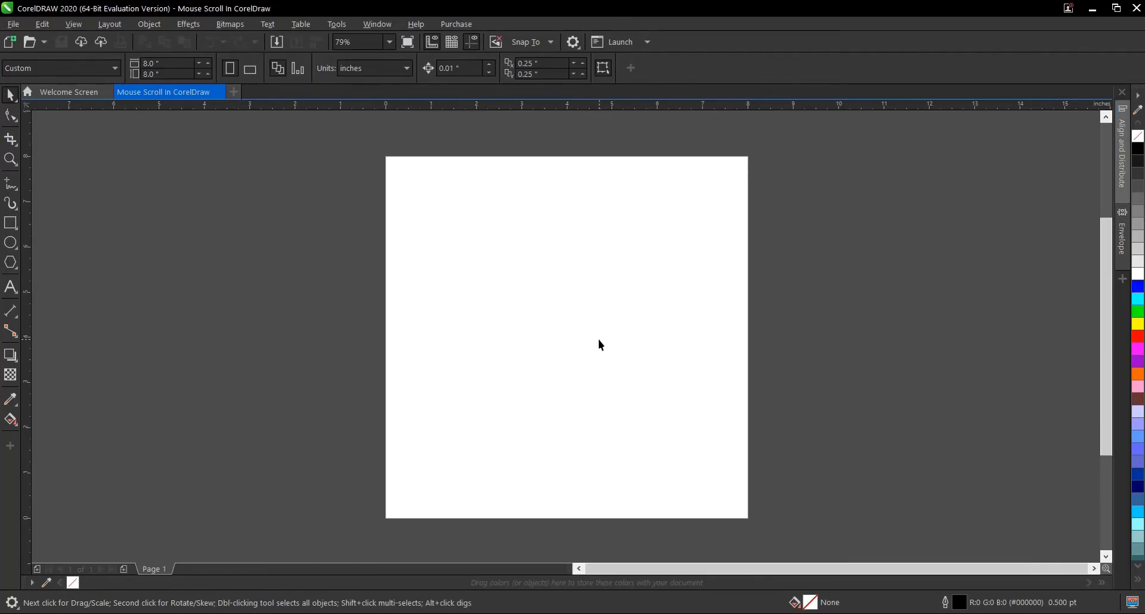
{"action": "mouse_move", "coordinate": [580, 292]}
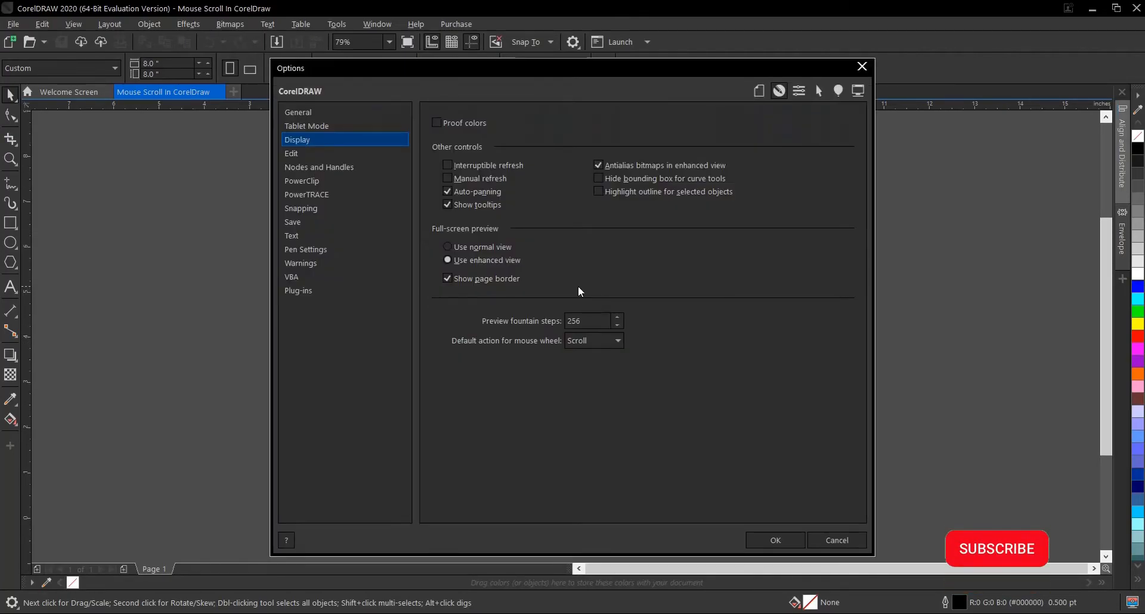
{"action": "left_click", "coordinate": [617, 340]}
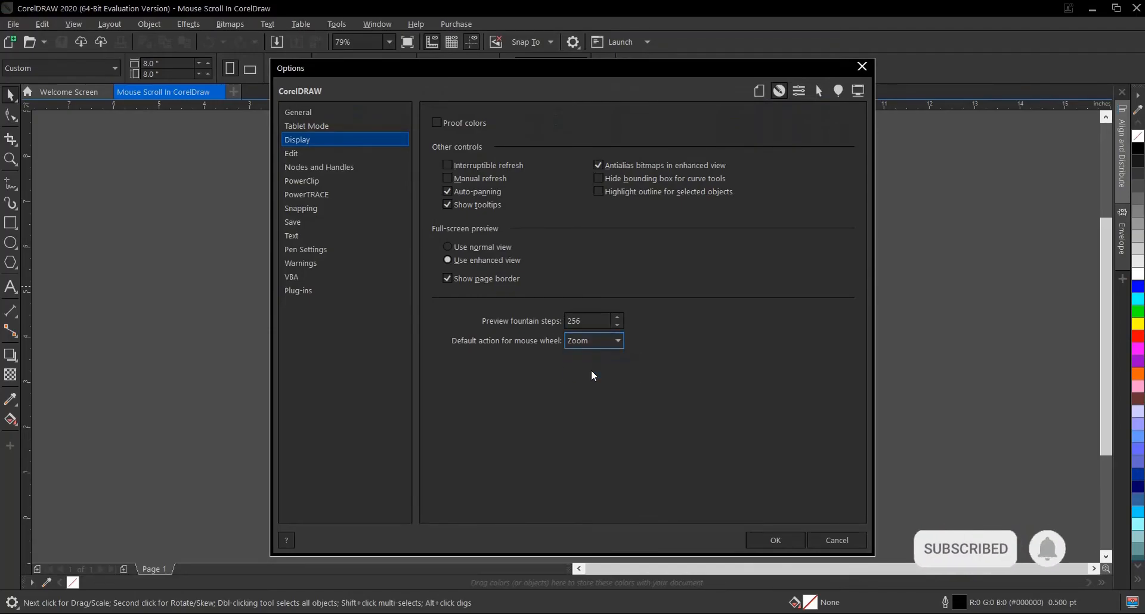
{"action": "left_click", "coordinate": [774, 541]}
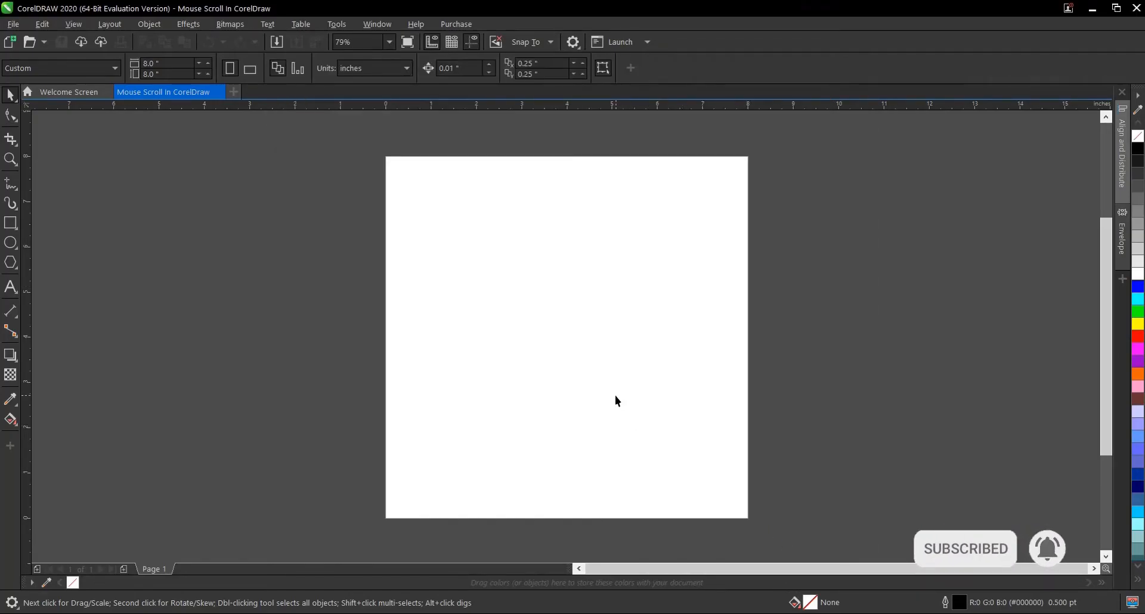
{"action": "scroll", "scroll_direction": "down", "scroll_amount": 3}
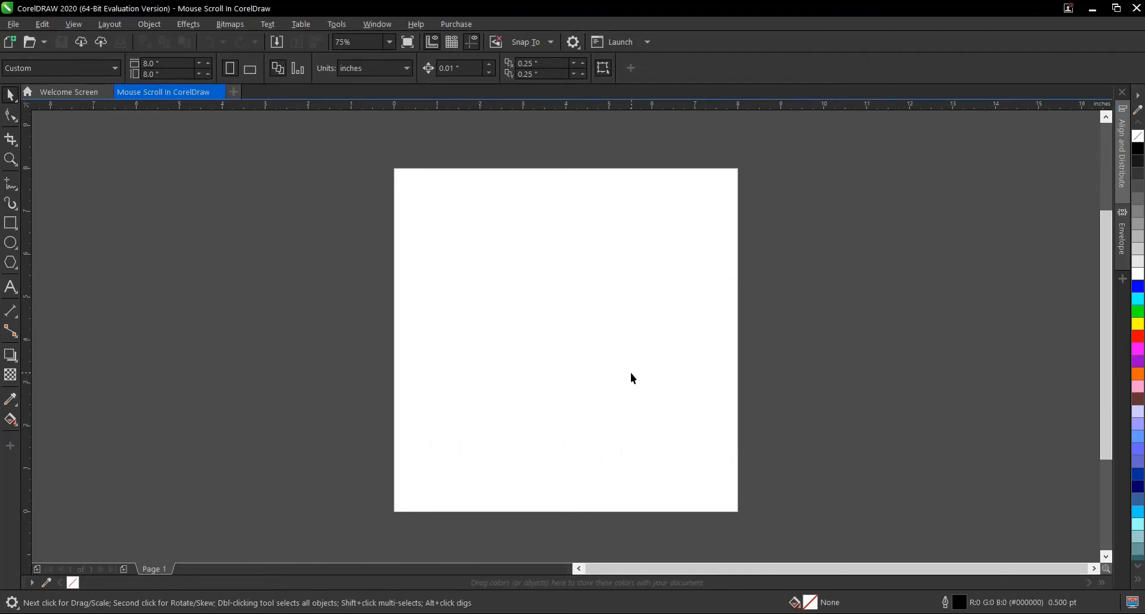
{"action": "mouse_move", "coordinate": [780, 352]}
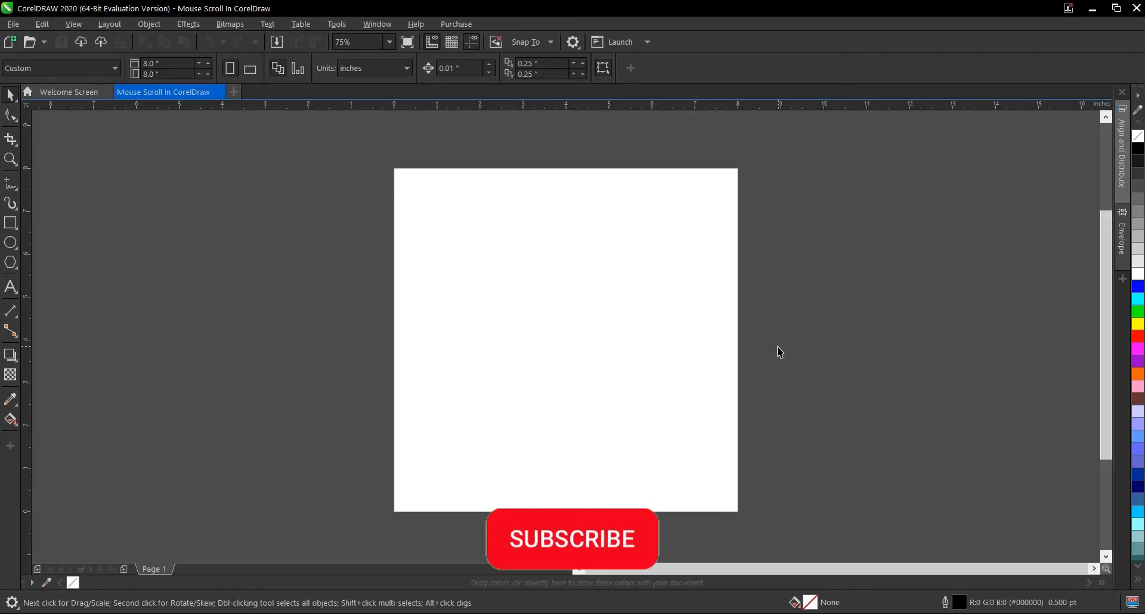
{"action": "left_click", "coordinate": [572, 539]}
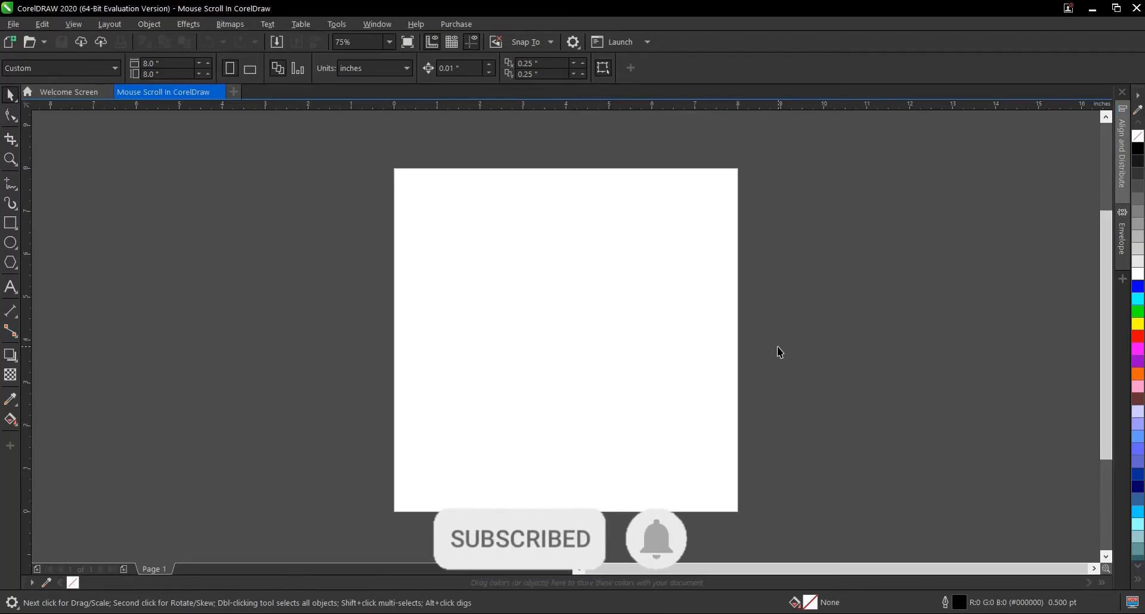